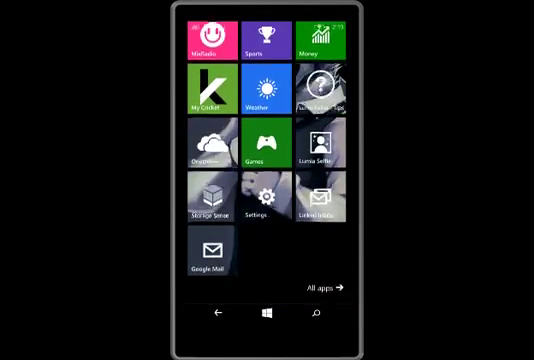
scroll("down", 3)
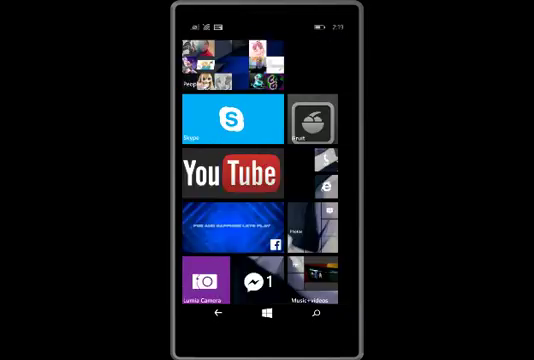
scroll("down", 3)
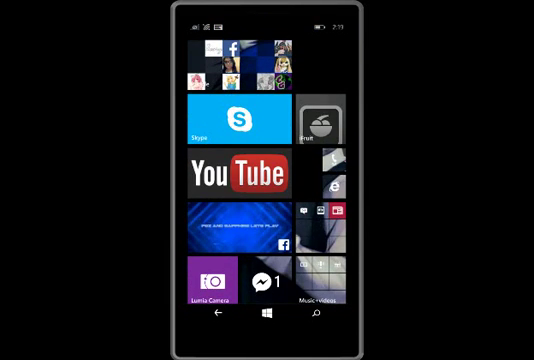
left_click(235, 173)
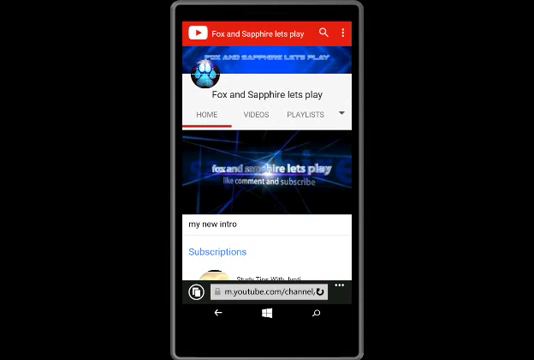
scroll("down", 3)
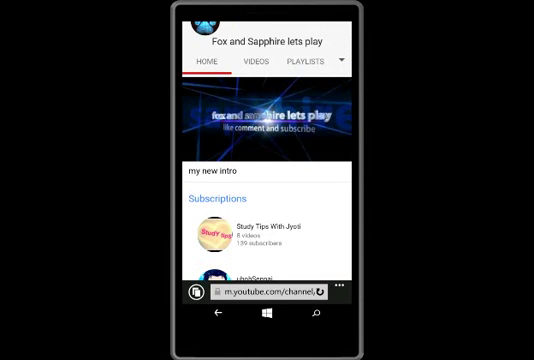
scroll("down", 3)
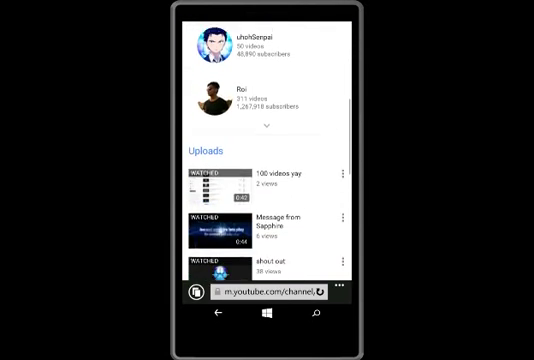
scroll("down", 3)
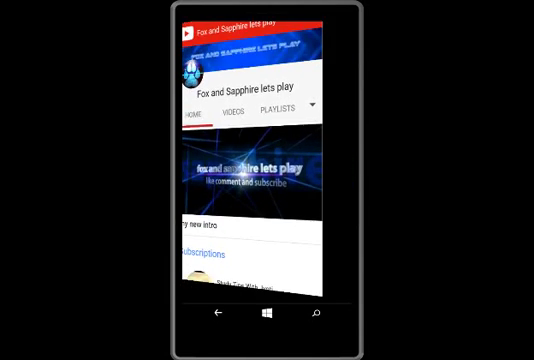
left_click(267, 315)
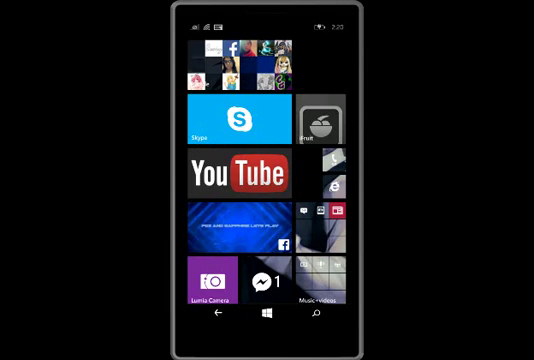